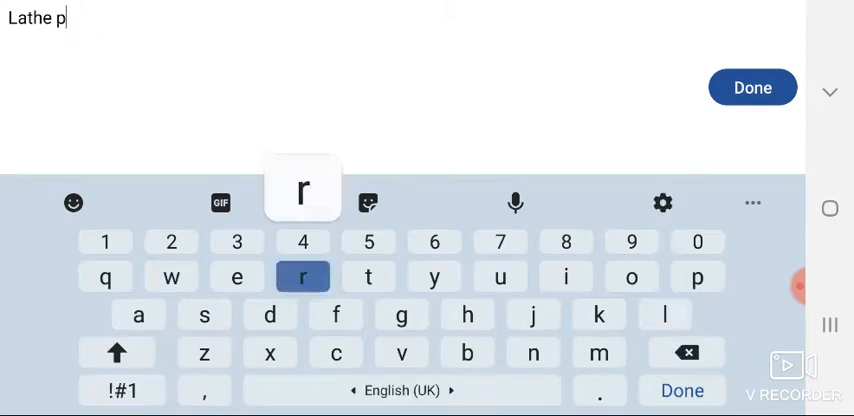
Enter 'Lathe project 1' as the file name in the Save dialog.
text(roject 1)
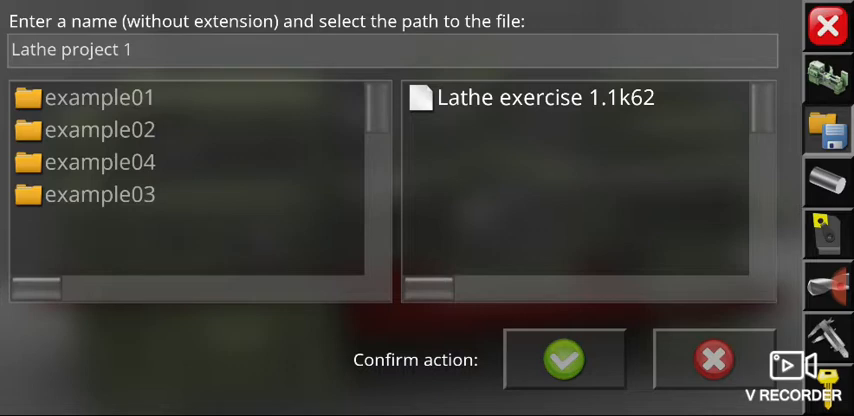
Confirm saving the project as 'Lathe project 1'.
click(564, 360)
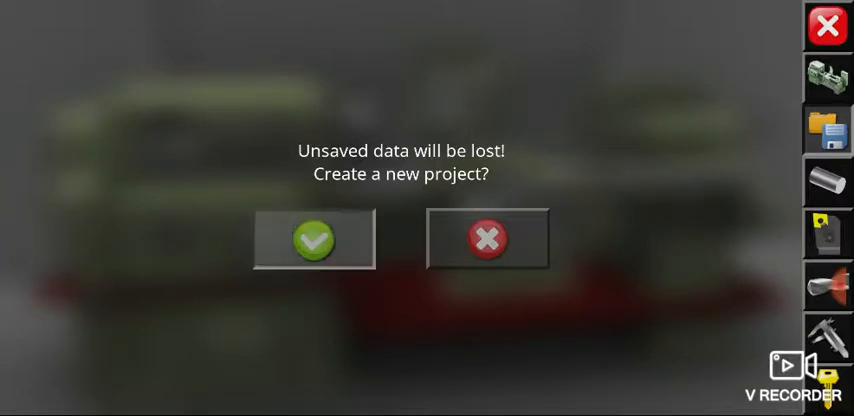
Accept the unsaved-data warning to start a new project, then bring up the saved files list.
click(314, 240)
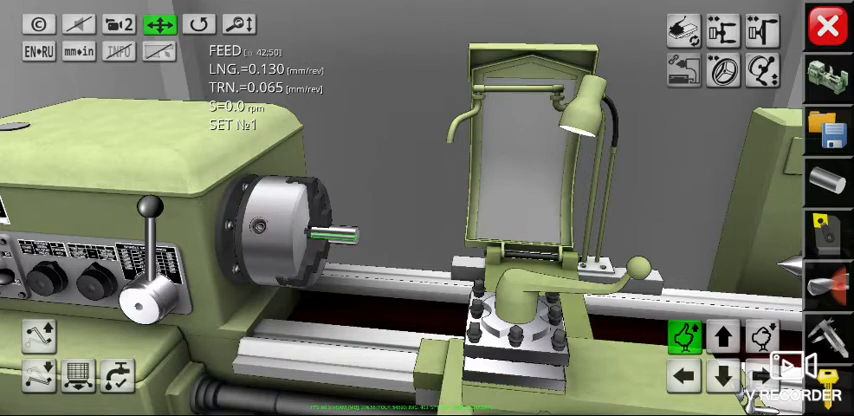
click(836, 128)
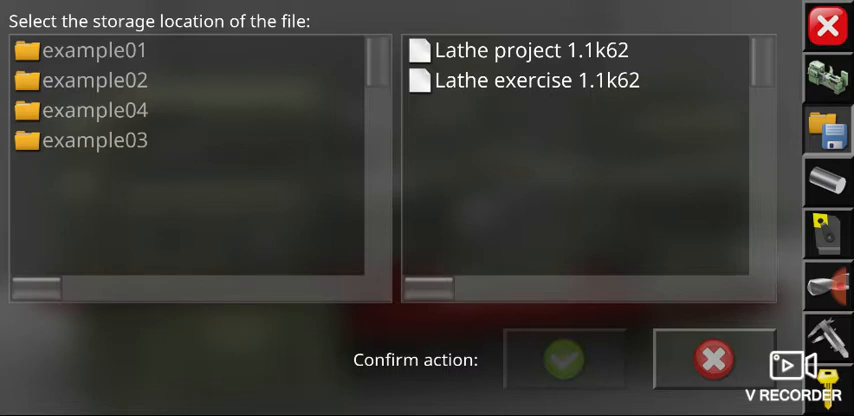
Reopen the saved 'Lathe project 1.1k62' file on the lathe.
click(532, 50)
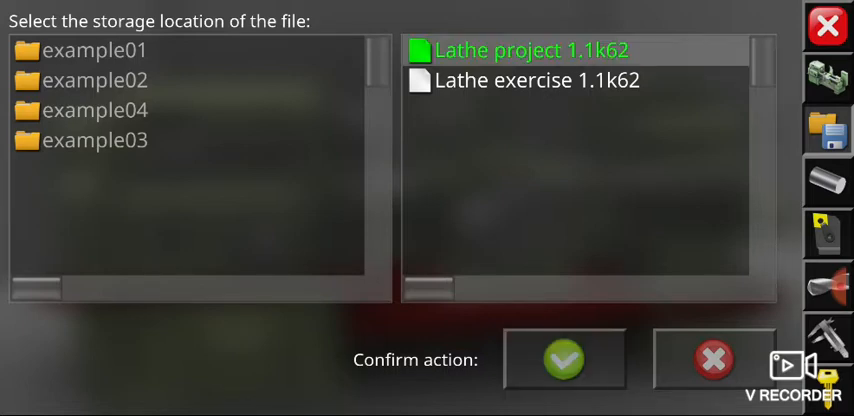
click(564, 360)
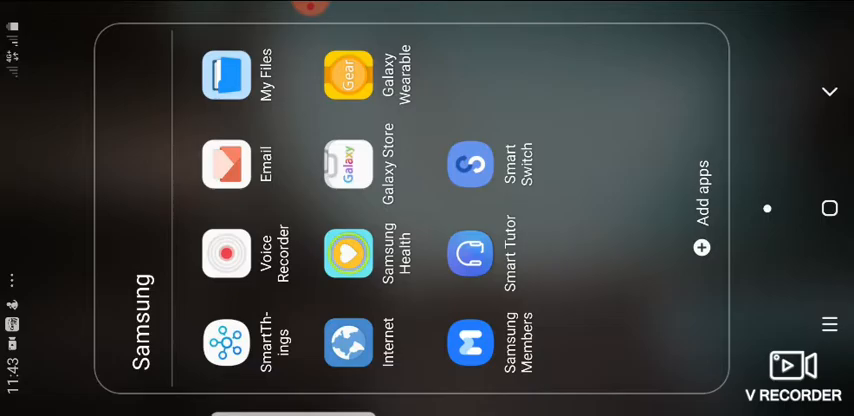
Launch My Files from the Samsung folder and start a file search.
click(224, 76)
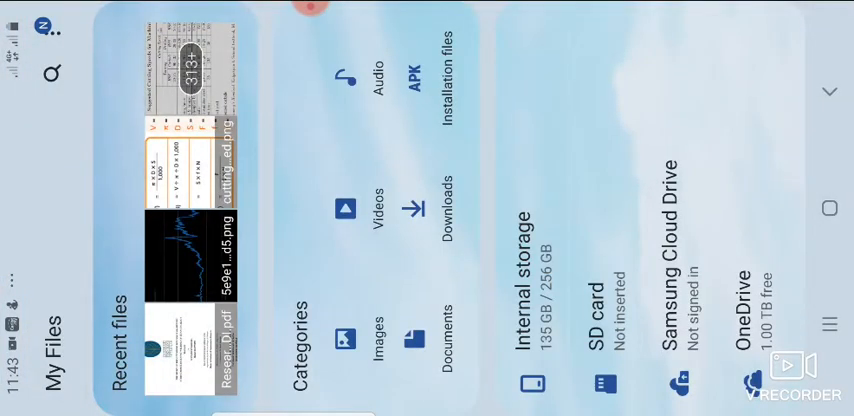
click(48, 76)
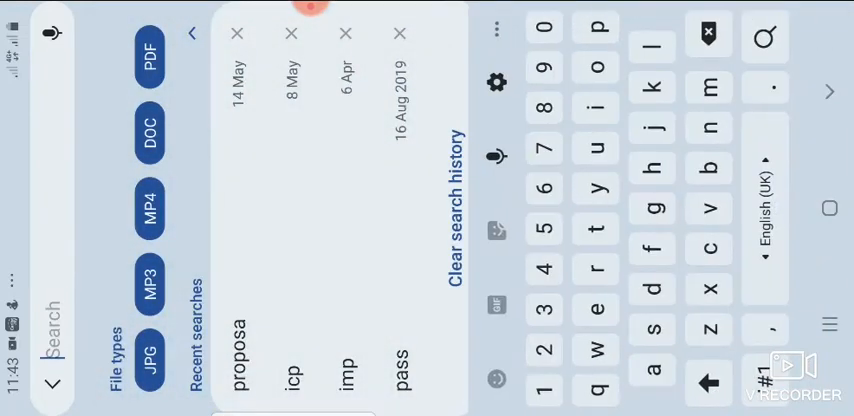